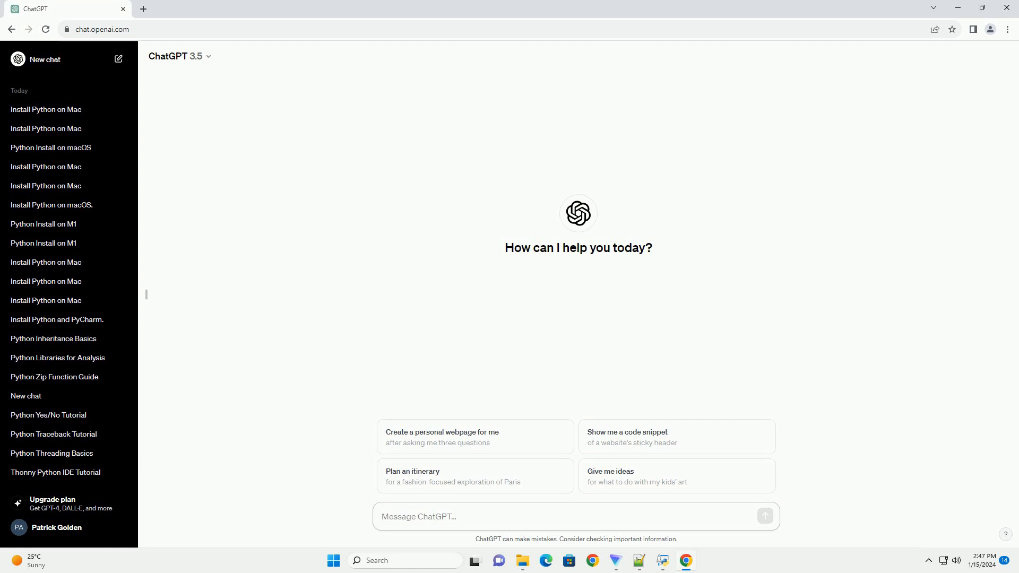
Step: Ask ChatGPT for a MacBook Air Python installation tutorial with code examples
left_click(574, 516)
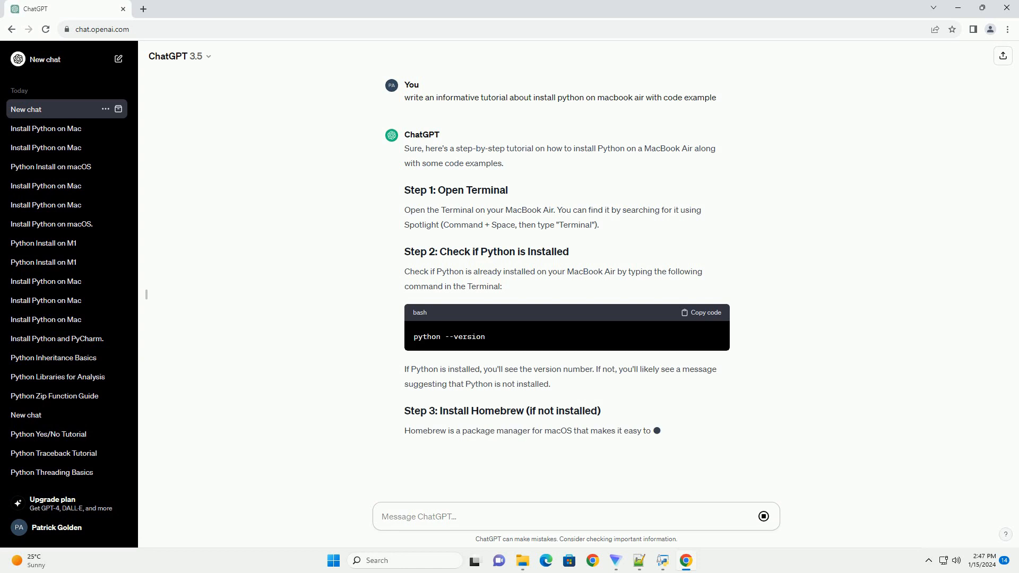
Step: Scroll down with the streaming tutorial until it reaches Step 9 on running a Python script
scroll("down", 3)
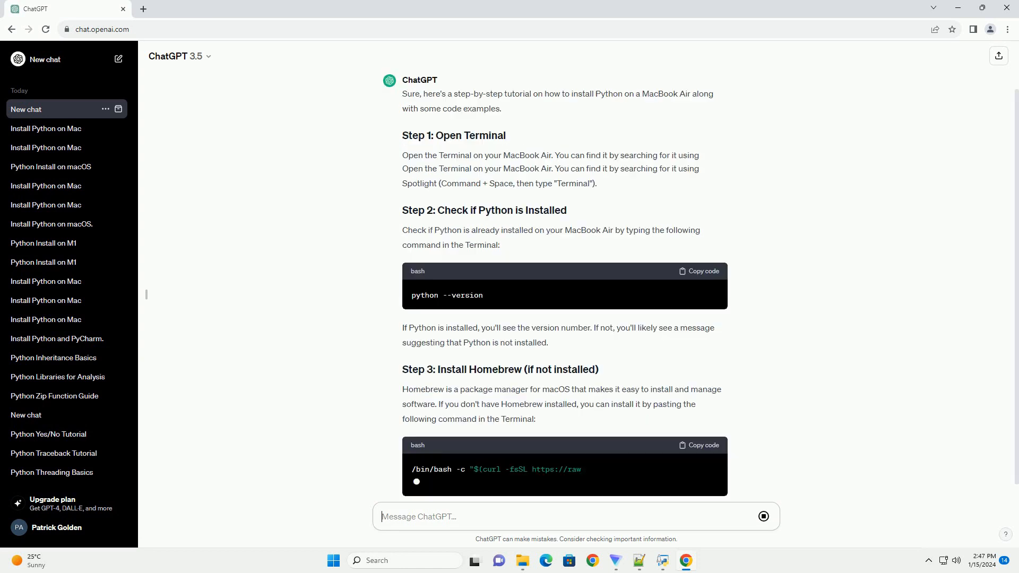
scroll("down", 3)
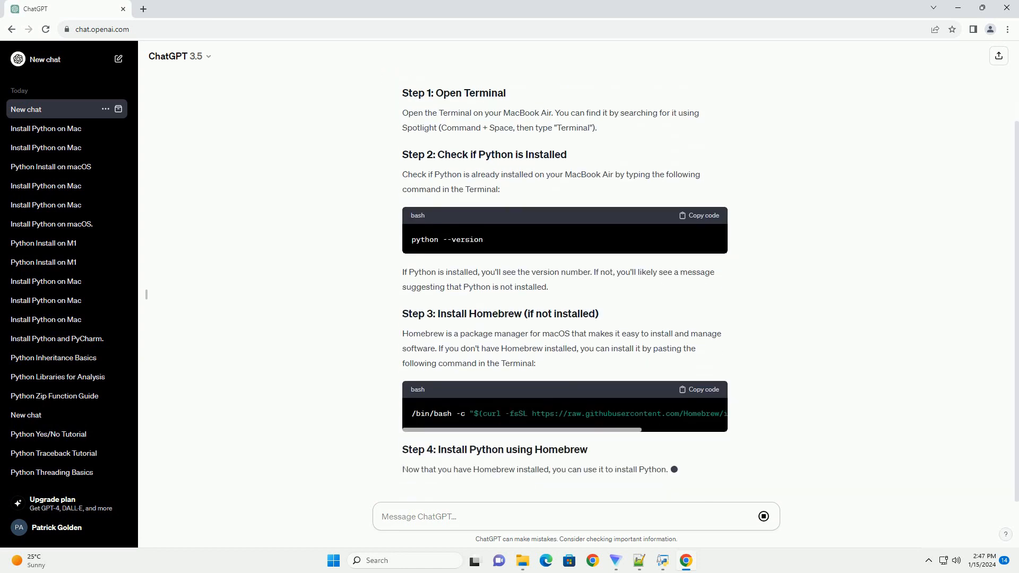
scroll("down", 3)
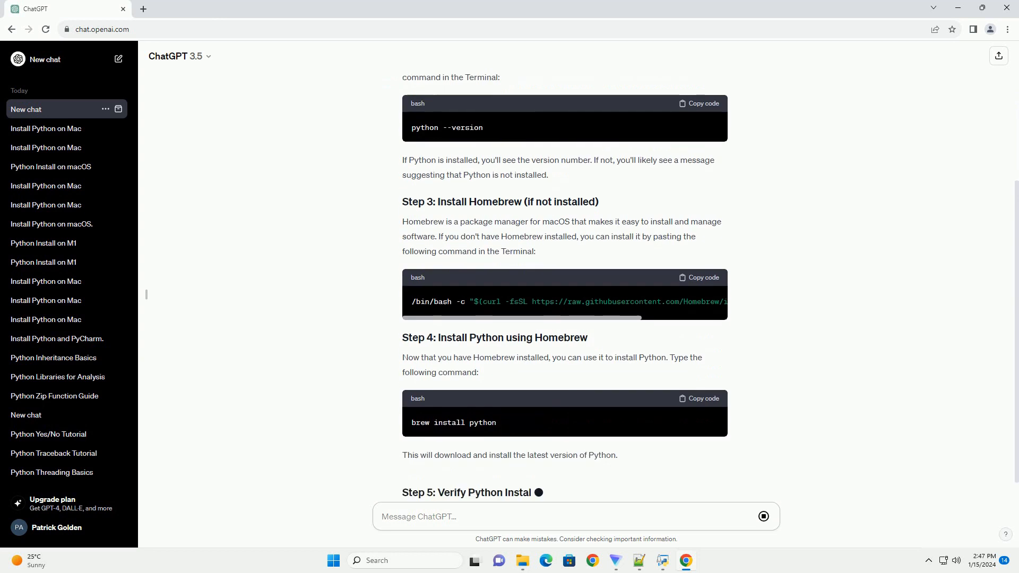
scroll("down", 3)
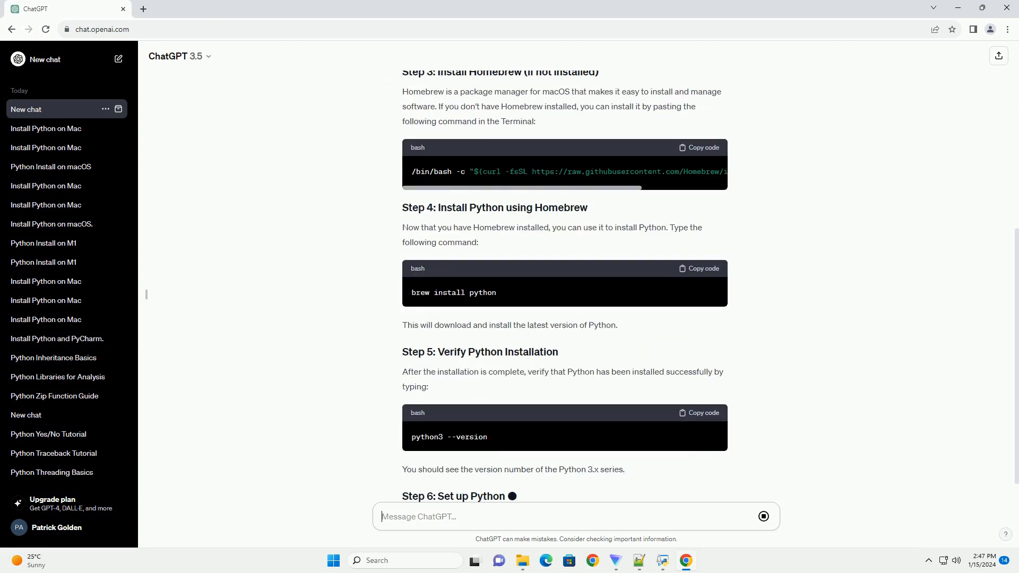
scroll("down", 3)
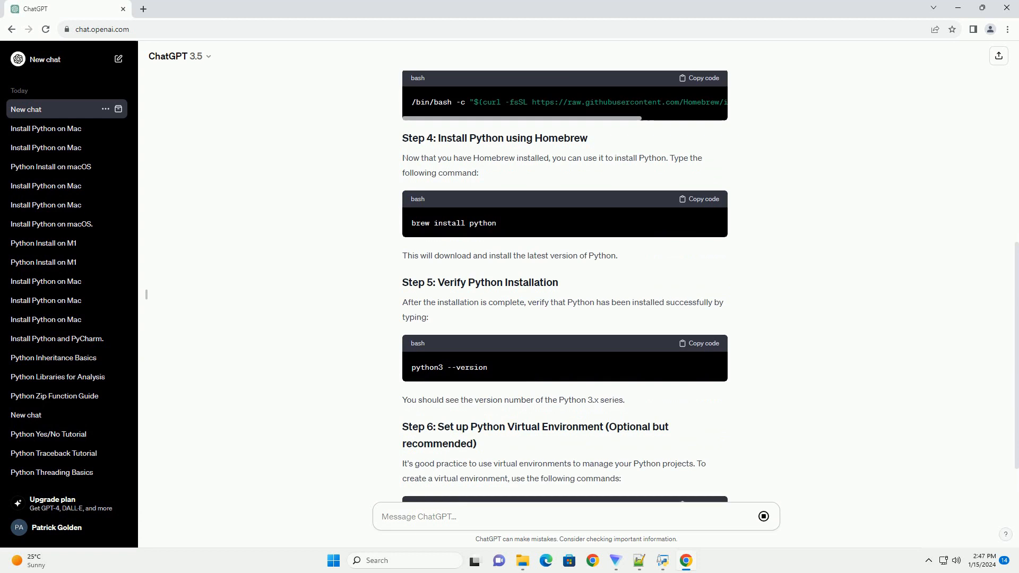
scroll("down", 3)
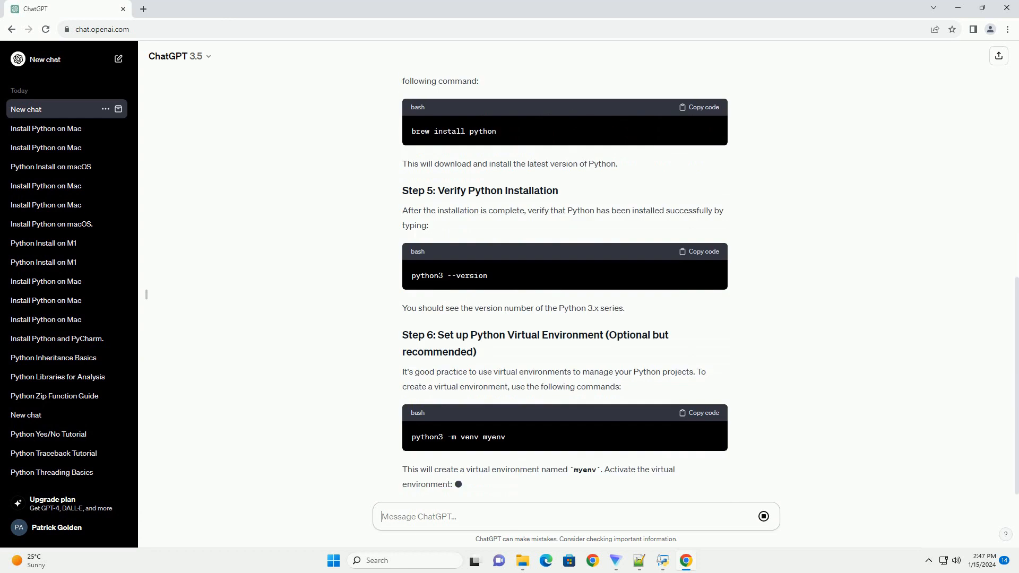
scroll("down", 3)
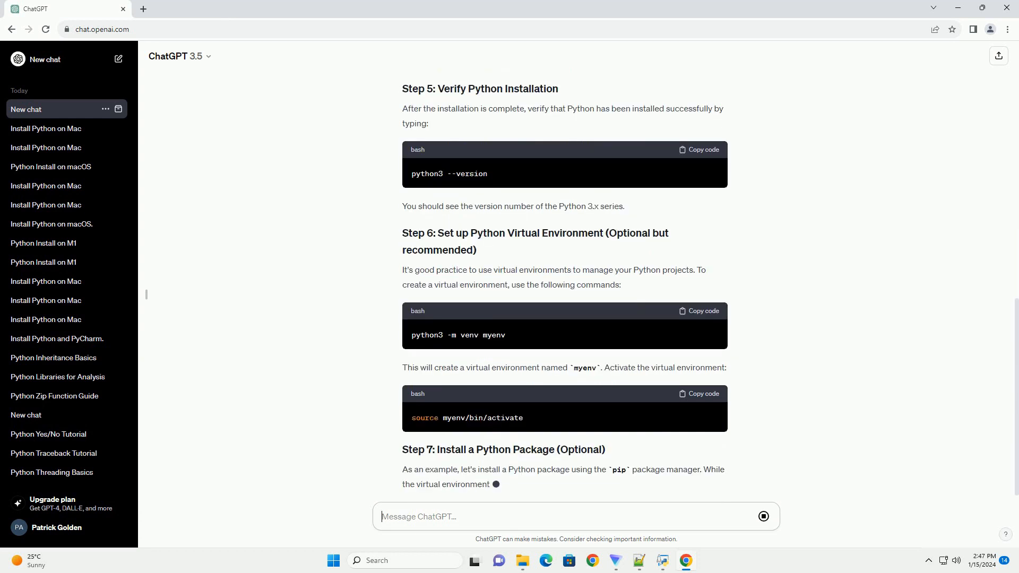
scroll("down", 3)
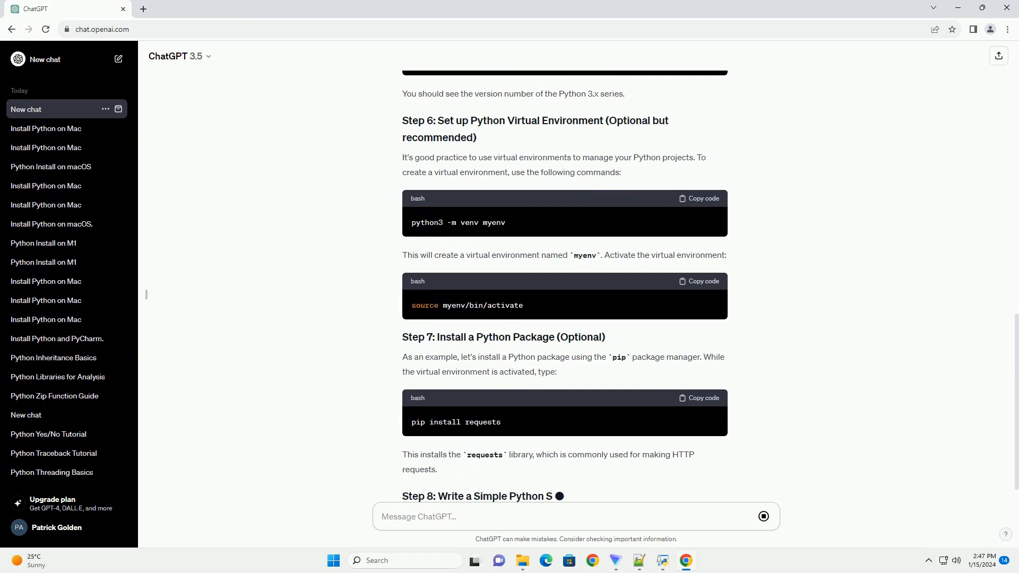
scroll("down", 3)
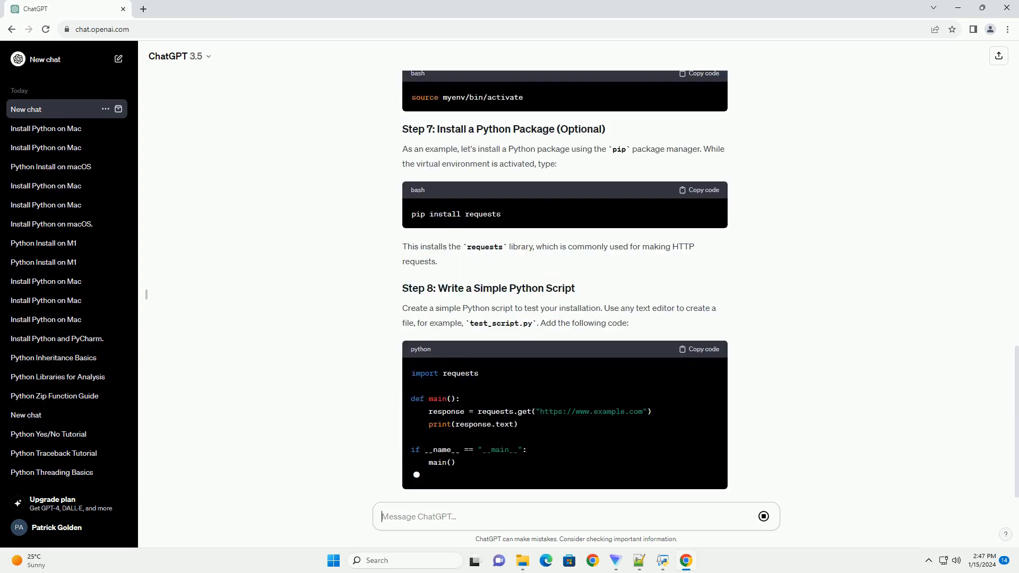
scroll("down", 3)
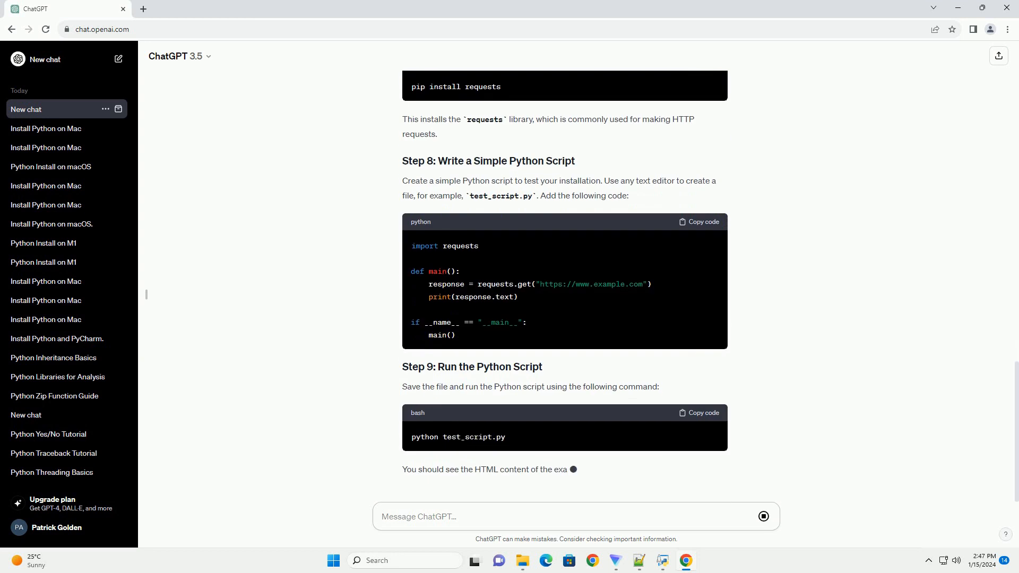